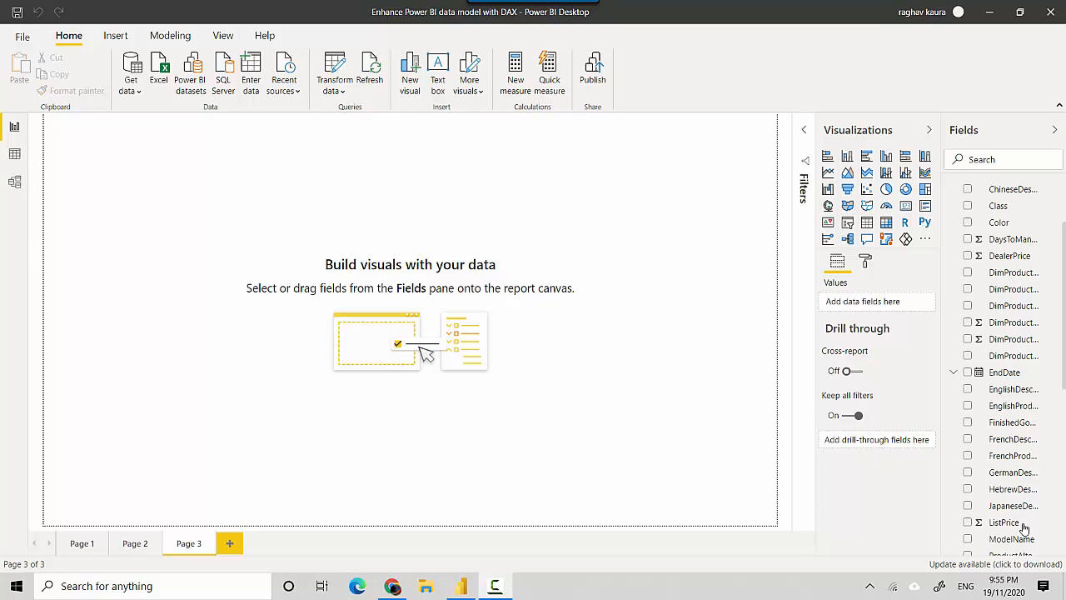
{"action": "mouse_move", "coordinate": [853, 480]}
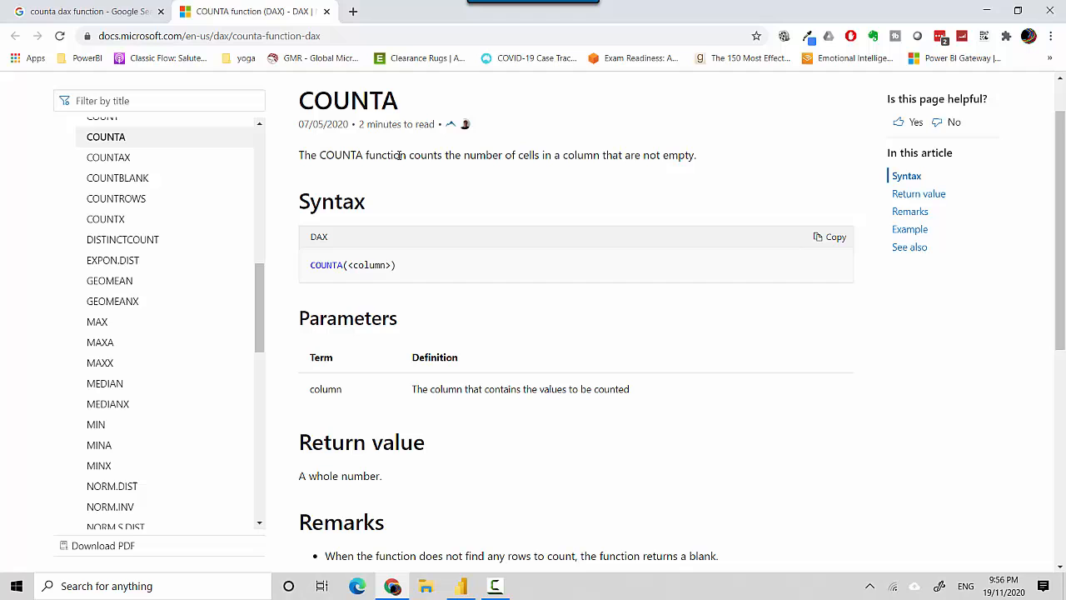
{"action": "mouse_move", "coordinate": [443, 553]}
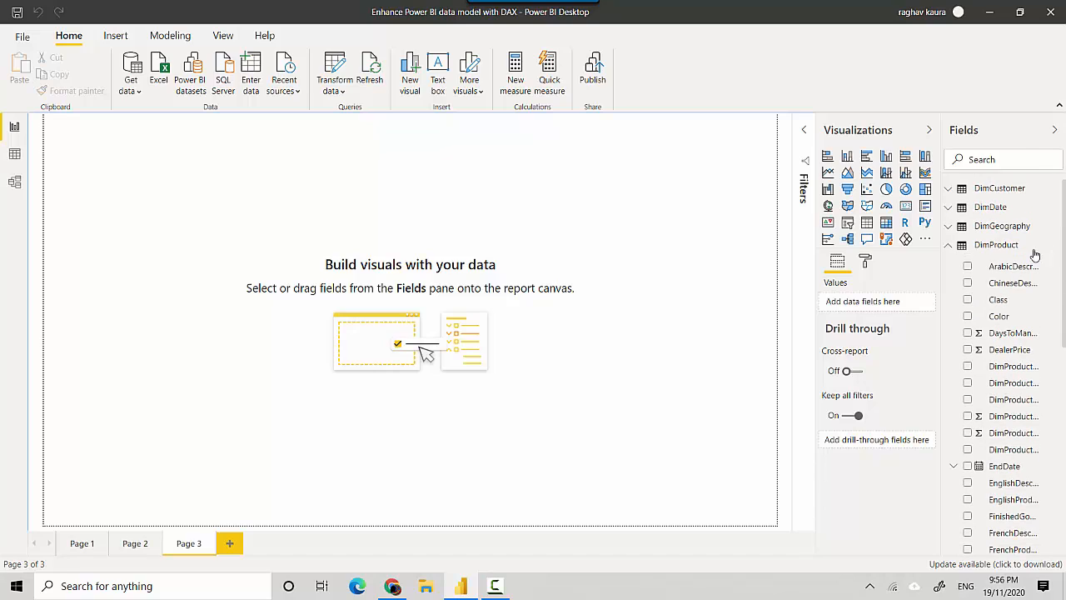
{"action": "mouse_move", "coordinate": [996, 243]}
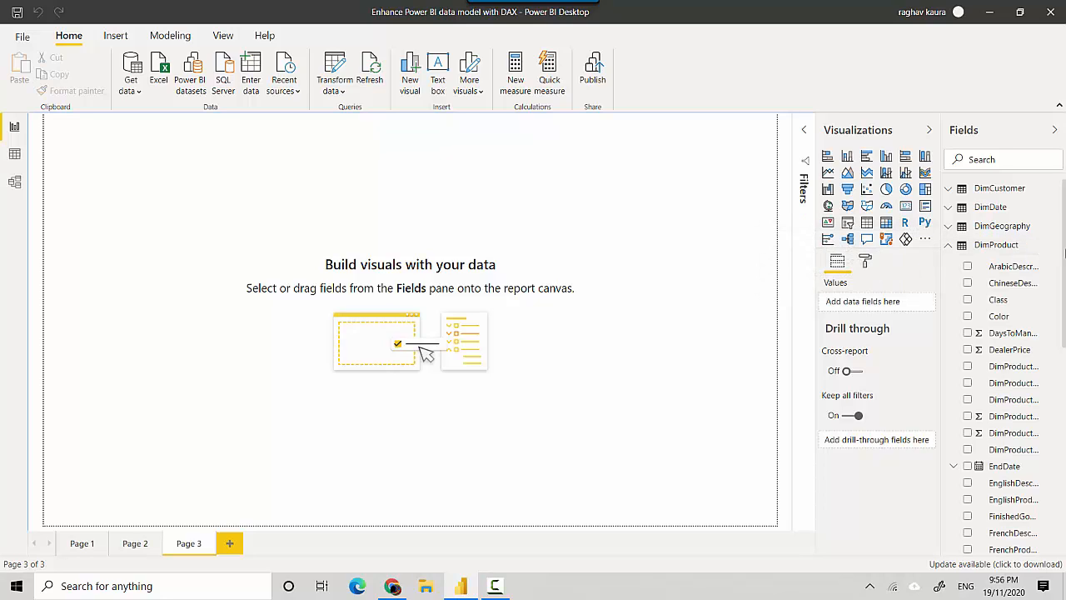
Step: Scroll the DimProduct rows to view the English and Spanish product name columns
{"action": "scroll", "scroll_direction": "down", "scroll_amount": 3}
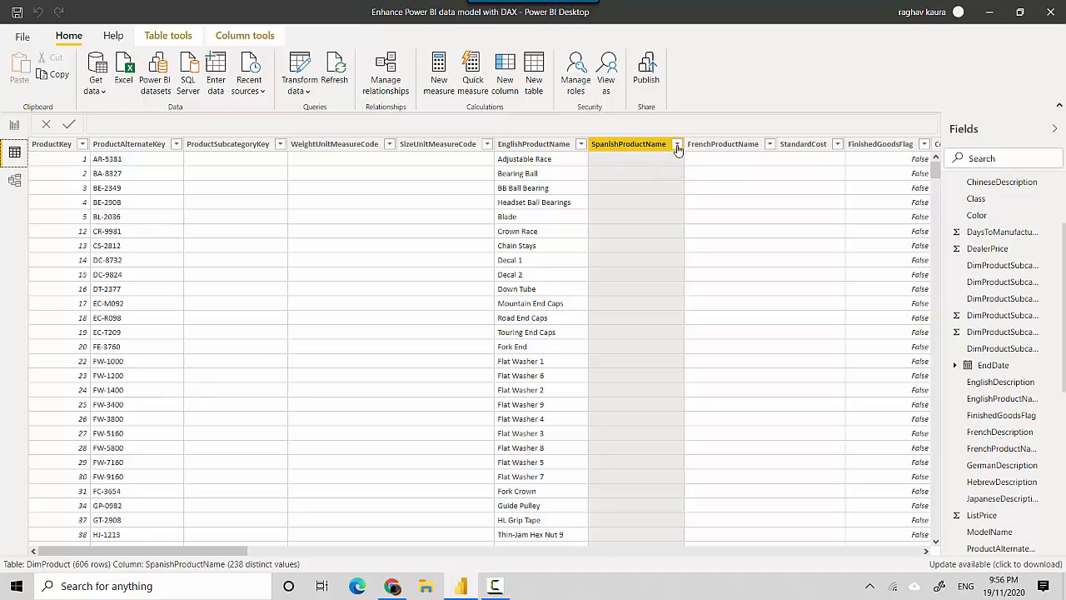
{"action": "left_click", "coordinate": [677, 144]}
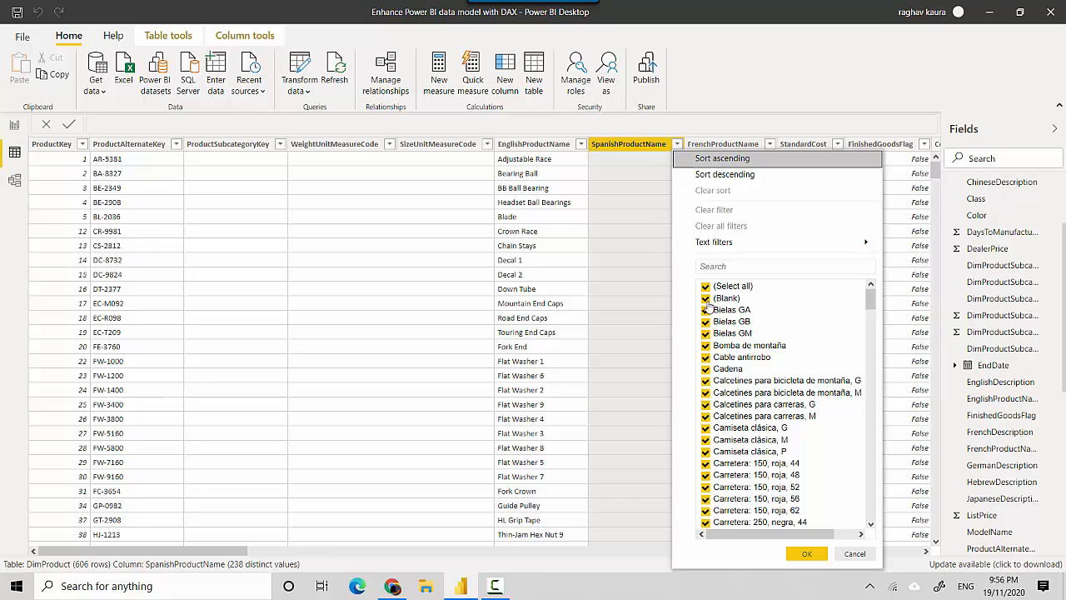
{"action": "mouse_move", "coordinate": [855, 553]}
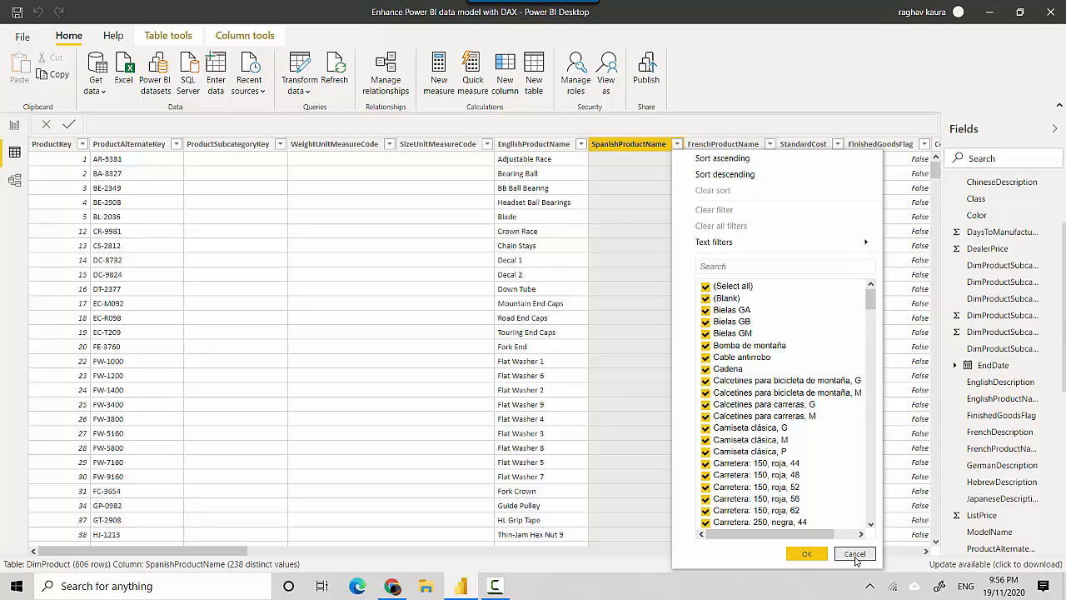
{"action": "left_click", "coordinate": [853, 553]}
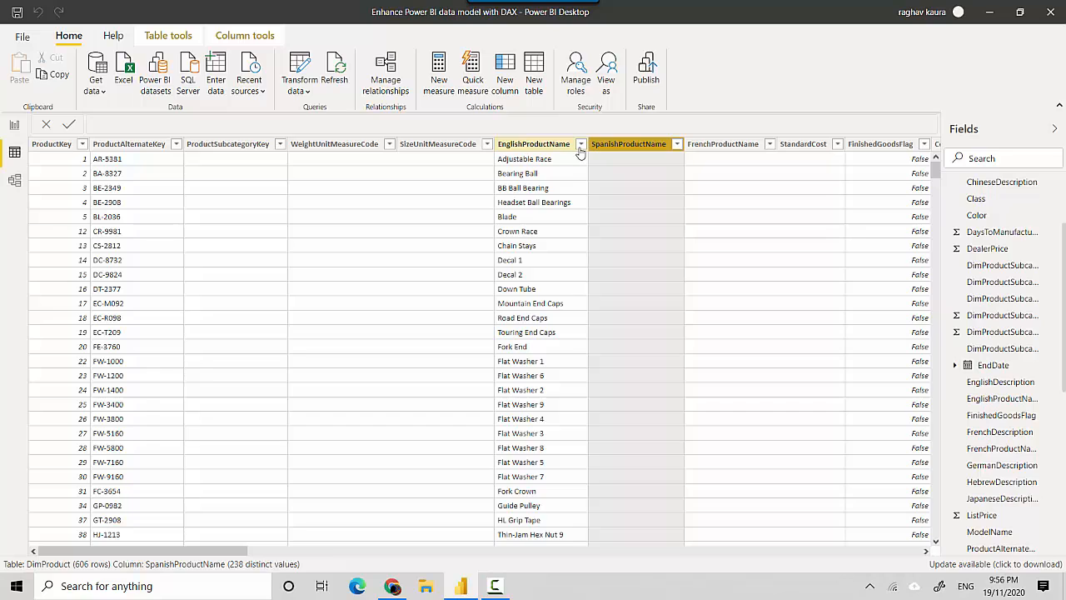
{"action": "left_click", "coordinate": [580, 143]}
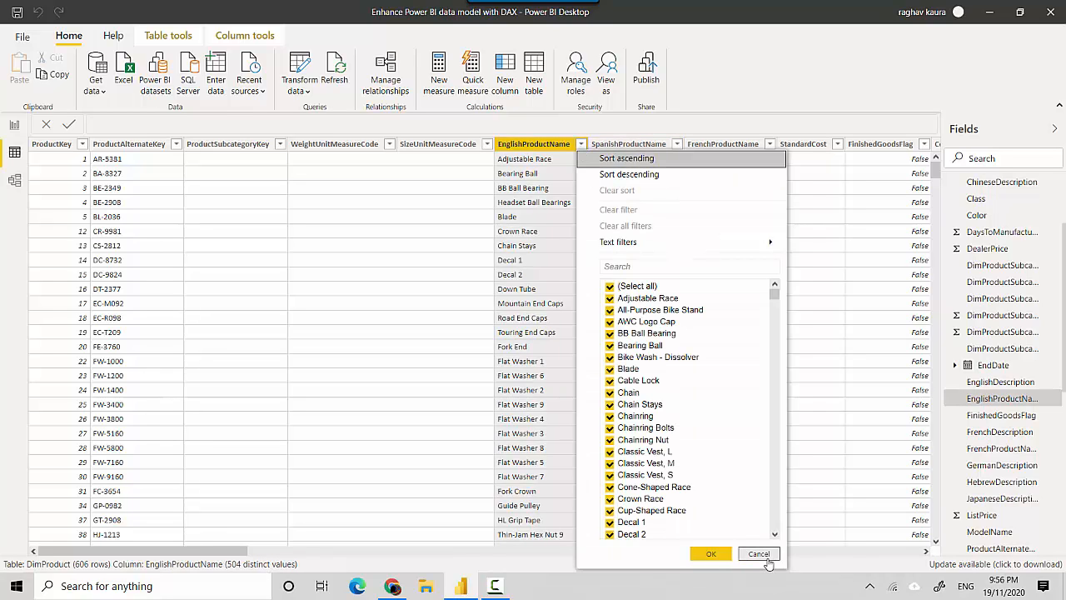
{"action": "left_click", "coordinate": [758, 553]}
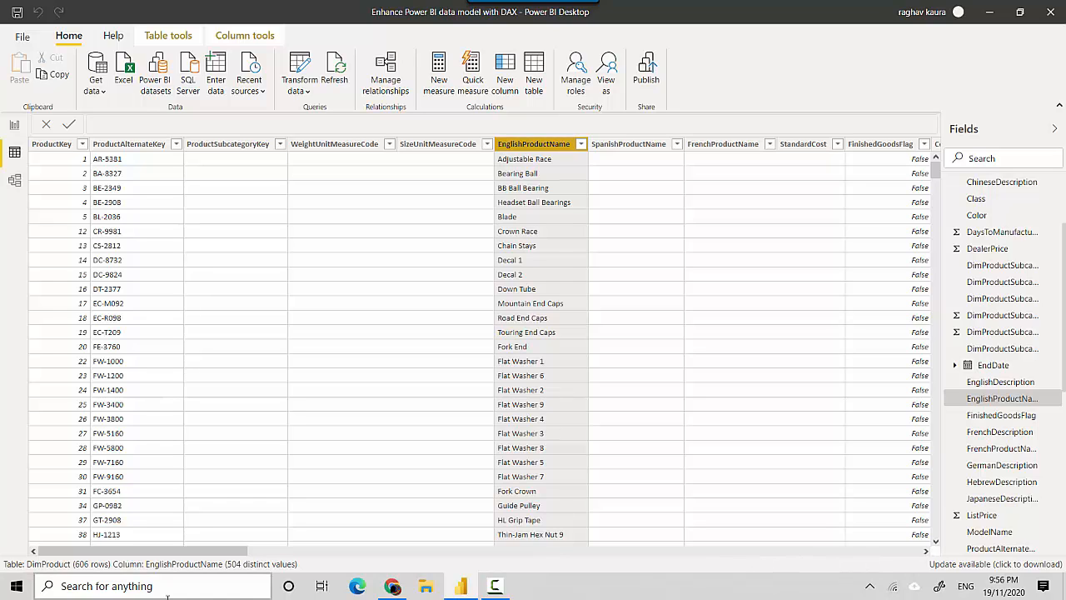
{"action": "left_click", "coordinate": [391, 587]}
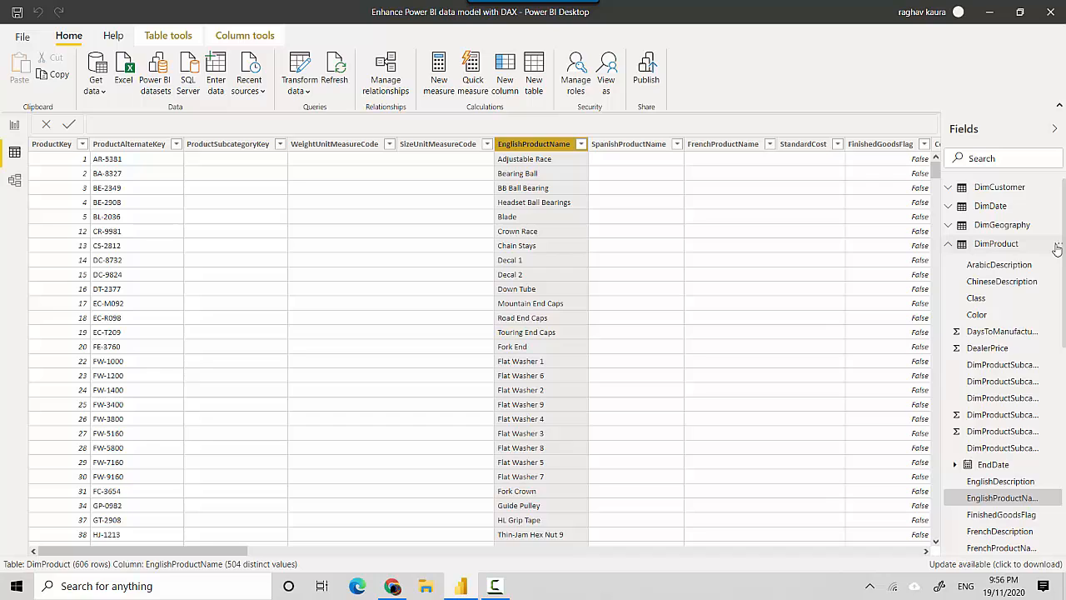
Step: Create measure Count Of English Product Name = COUNTA(DimProduct[EnglishProductName]) in DimProduct
{"action": "right_click", "coordinate": [996, 243]}
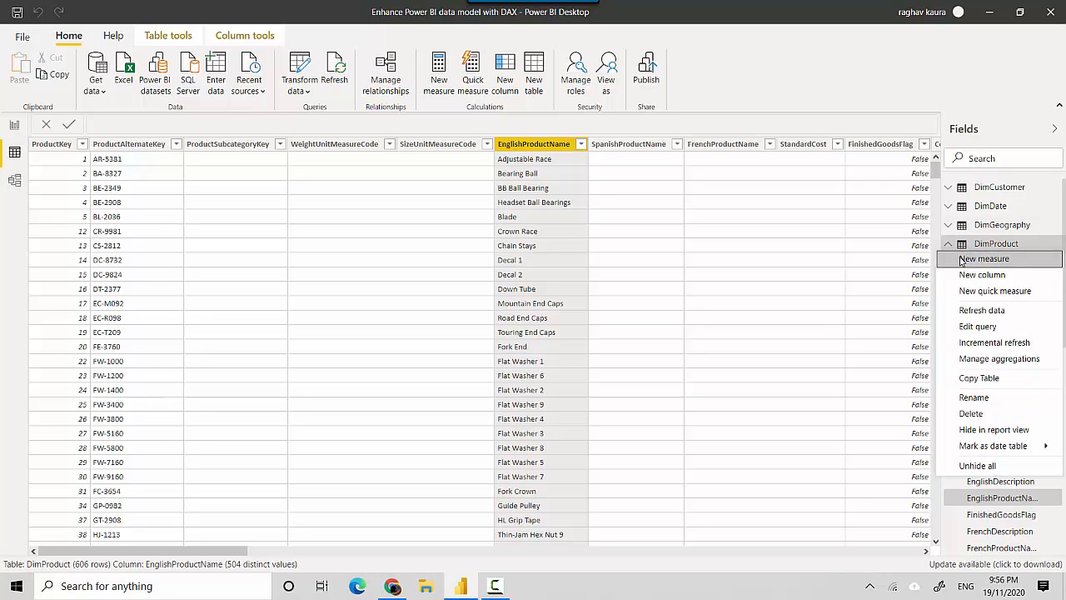
{"action": "left_click", "coordinate": [984, 258]}
{"action": "type", "text": "Count"}
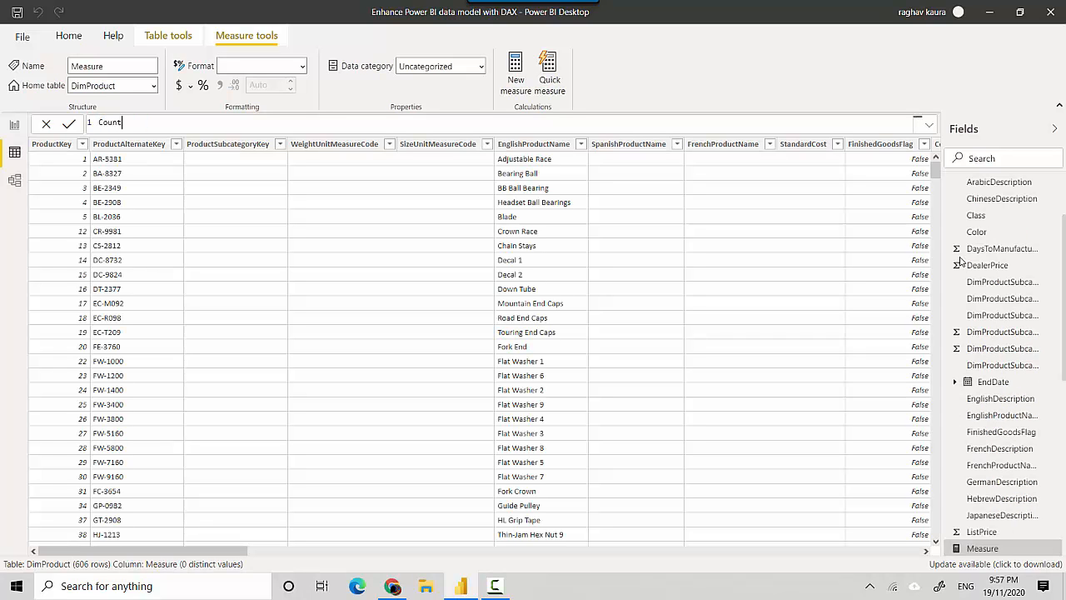
{"action": "type", "text": "Of English P"}
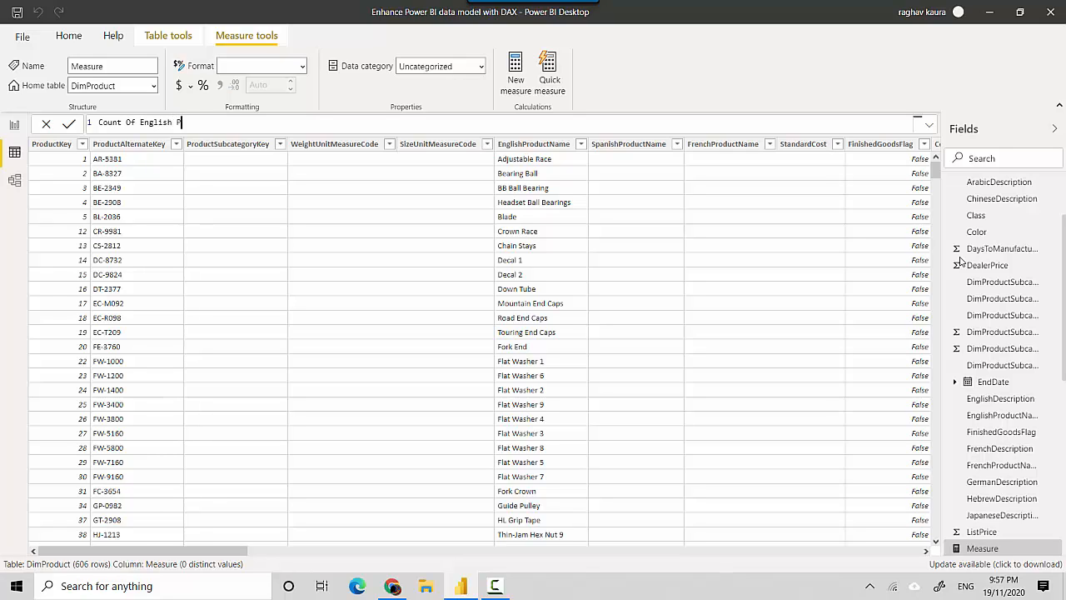
{"action": "type", "text": "roduct"}
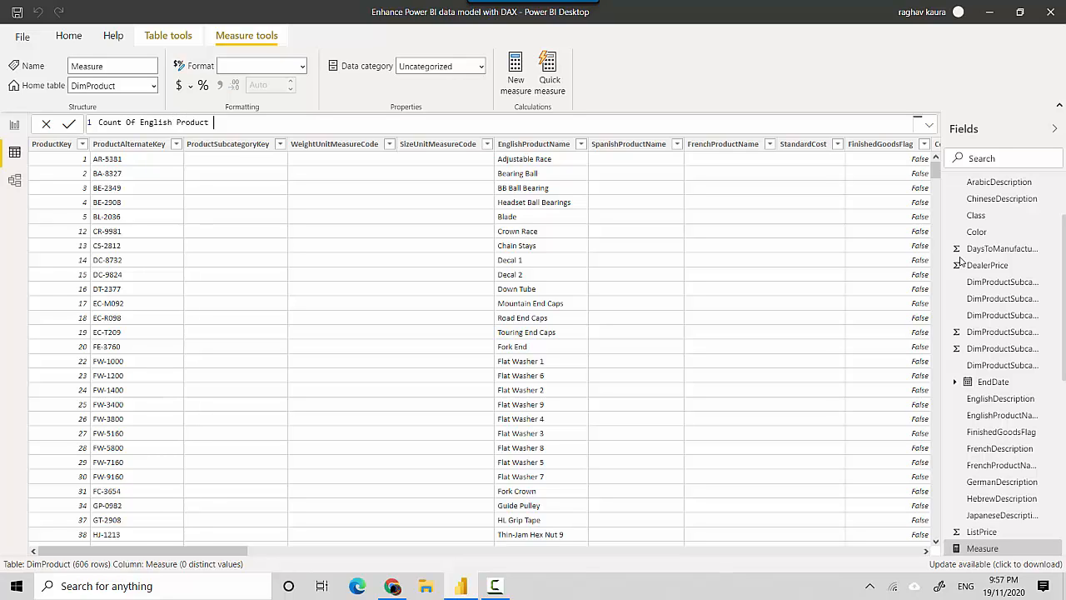
{"action": "type", "text": "=coun"}
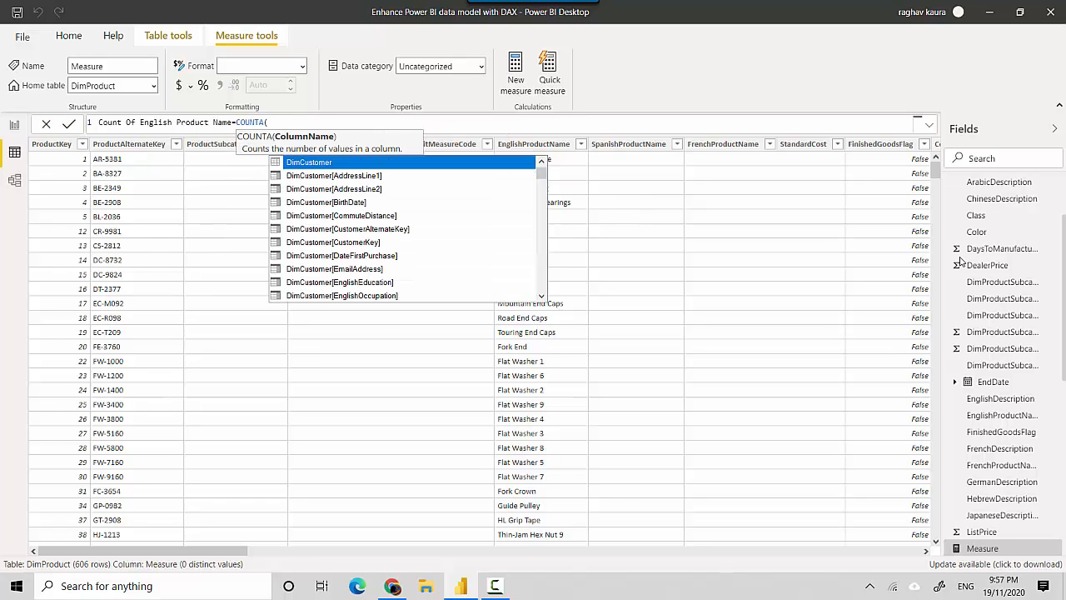
{"action": "type", "text": "english"}
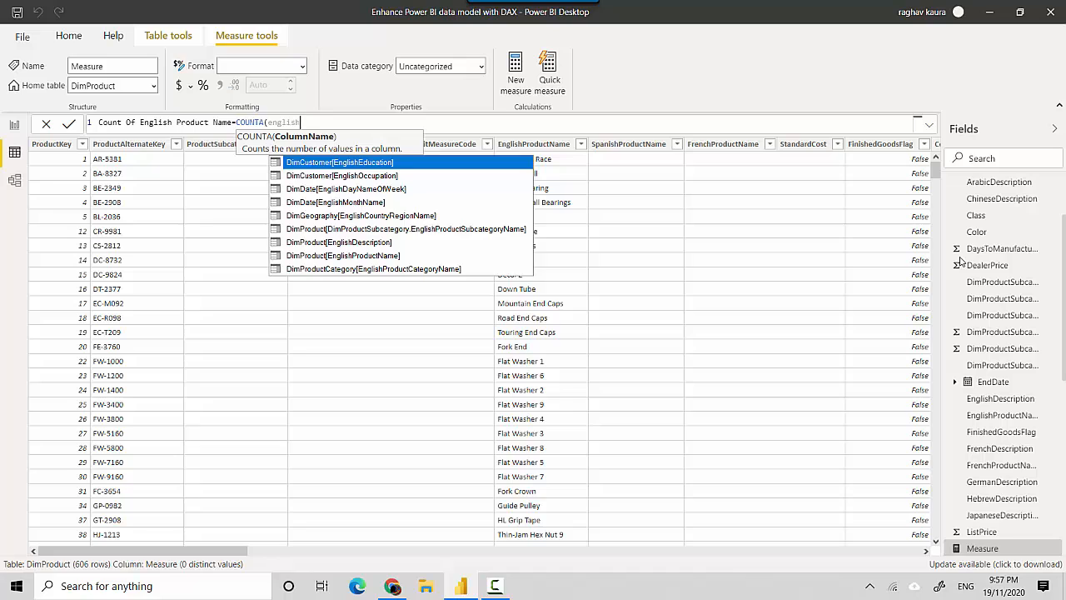
{"action": "left_click", "coordinate": [344, 255]}
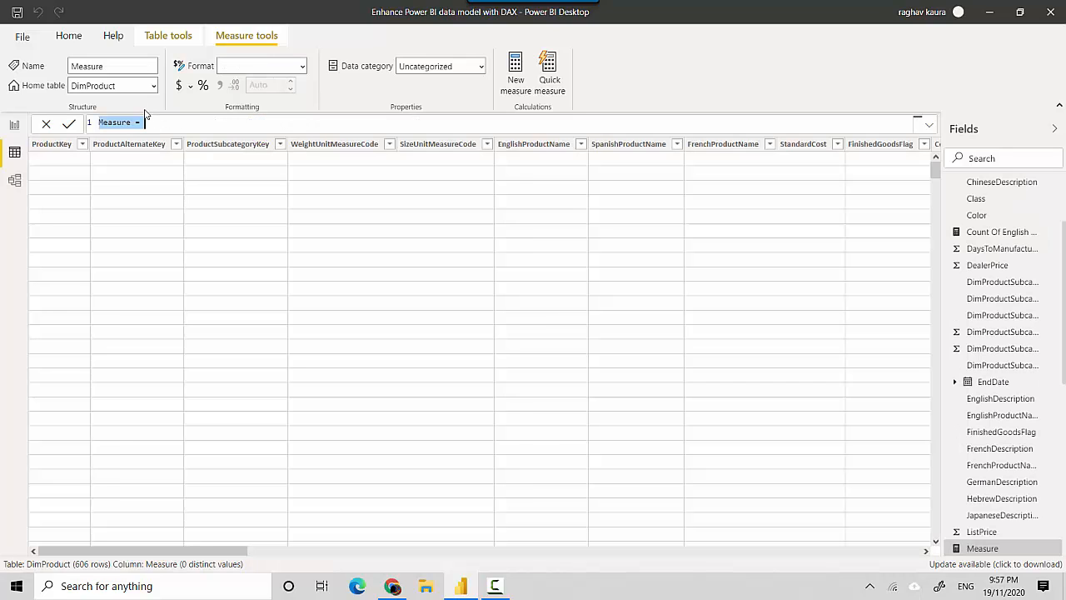
Step: Create measure Count Of Spanish product Name = COUNTA(DimProduct[SpanishProductName])
{"action": "type", "text": "Count Of Spanish product Nam"}
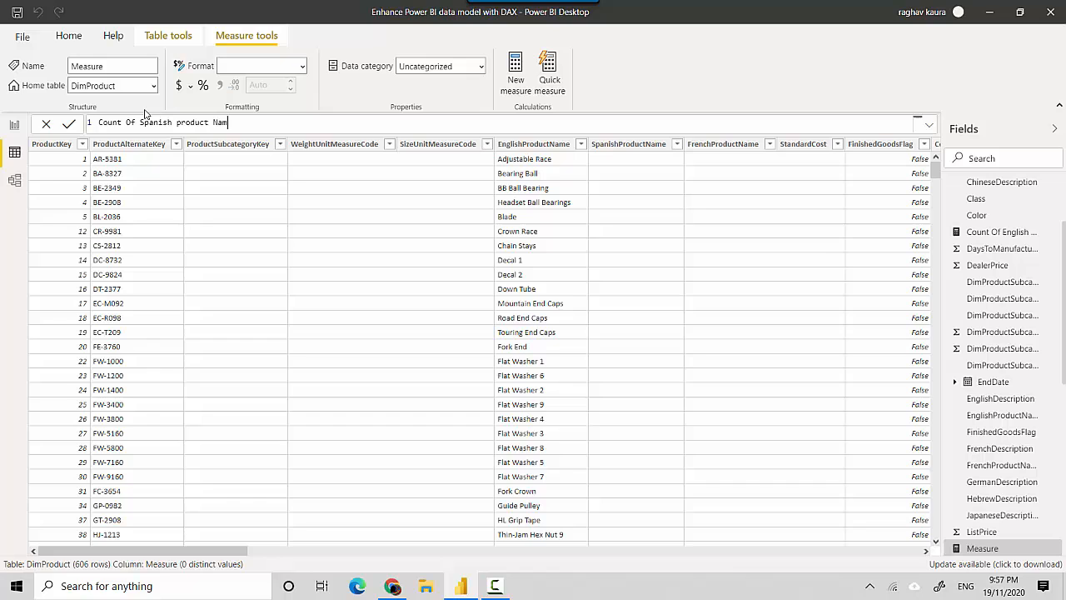
{"action": "type", "text": "=c"}
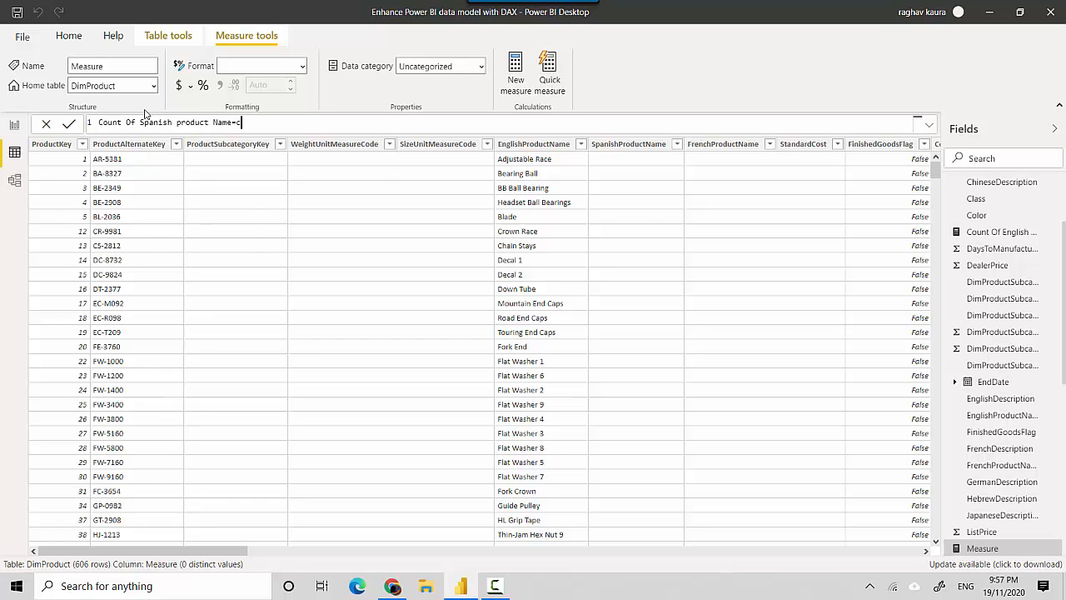
{"action": "type", "text": "COUNTA("}
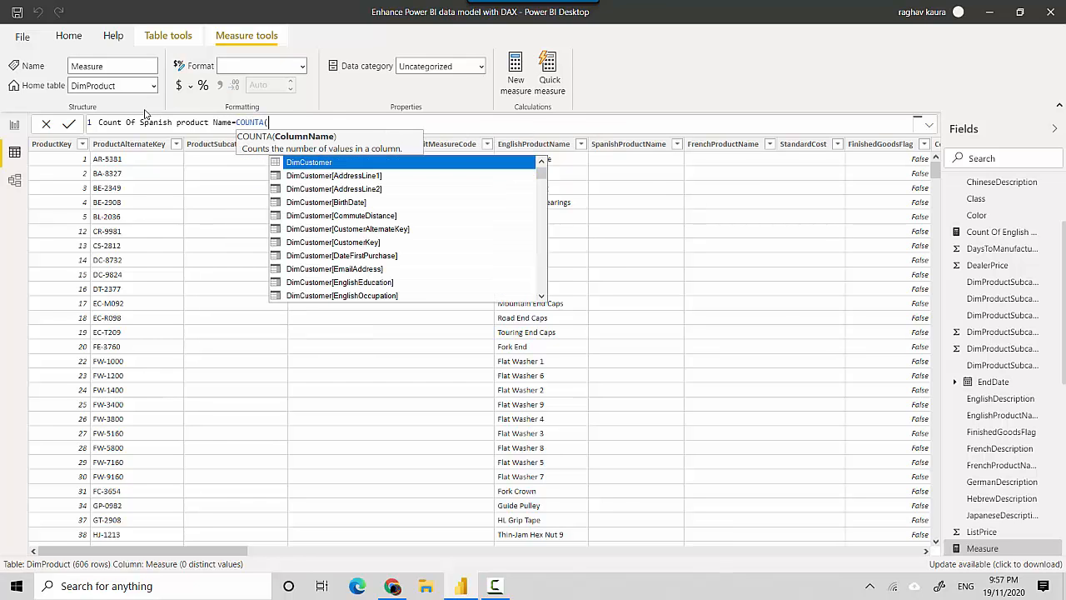
{"action": "type", "text": "spanishp"}
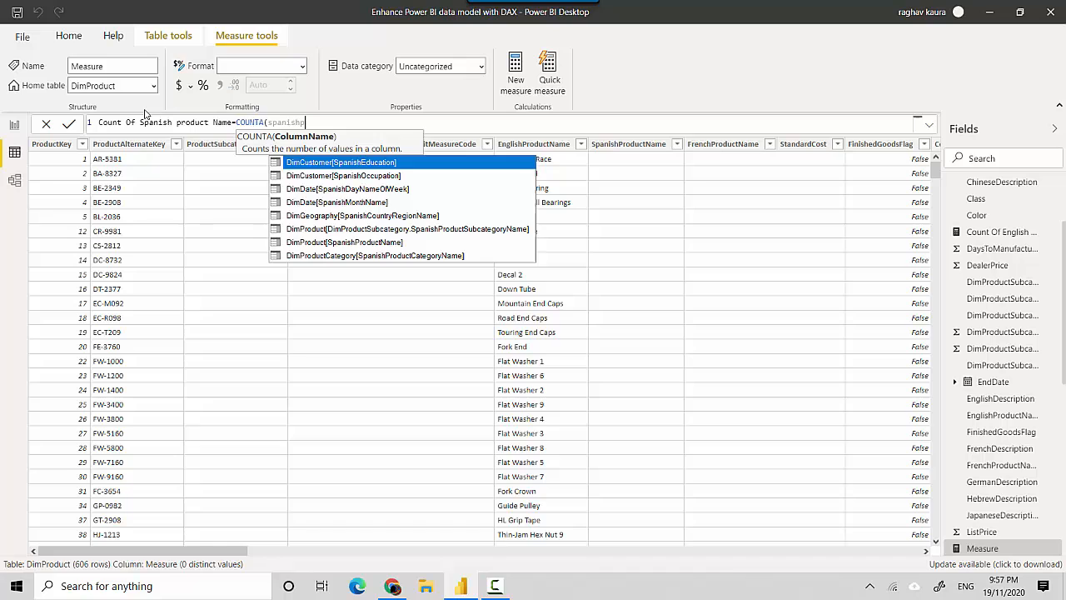
{"action": "left_click", "coordinate": [343, 242]}
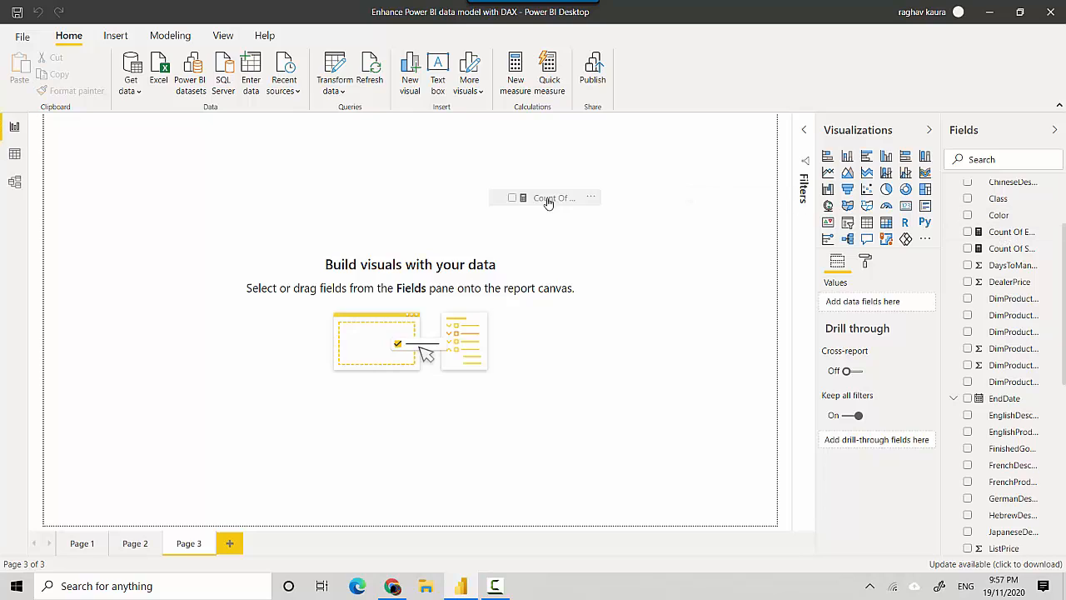
Step: Show both count measures as a clustered column chart in focus mode (606 vs 319)
{"action": "left_click", "coordinate": [968, 232]}
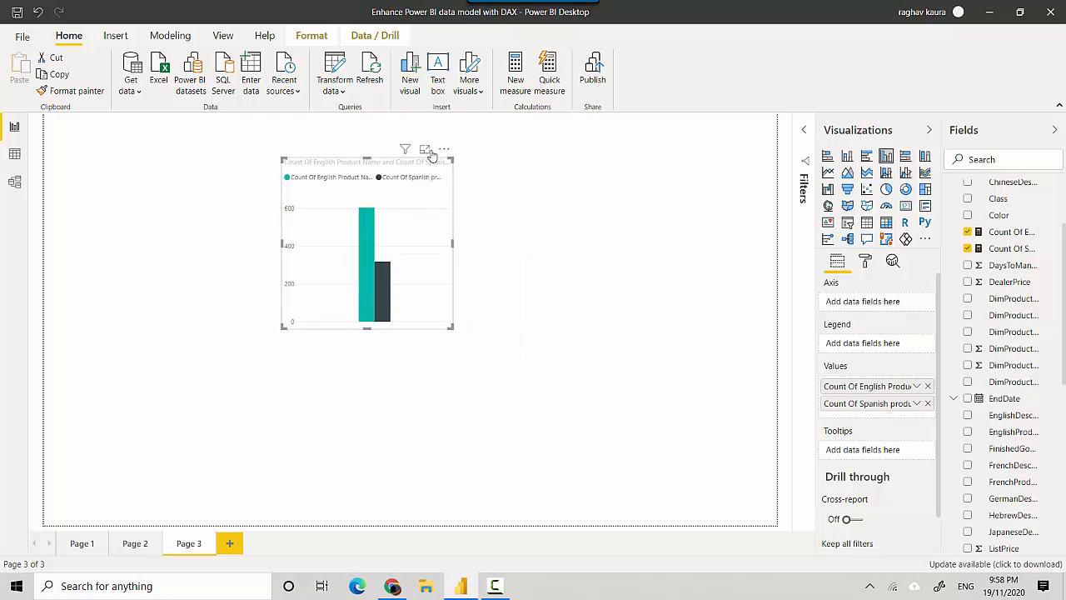
{"action": "left_click", "coordinate": [424, 150]}
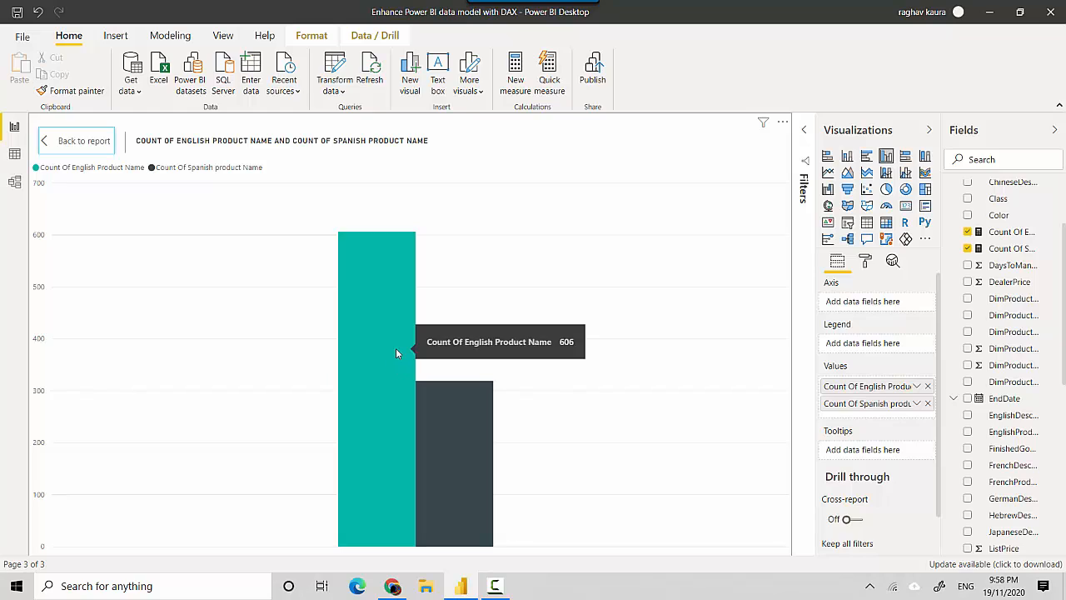
{"action": "mouse_move", "coordinate": [463, 453]}
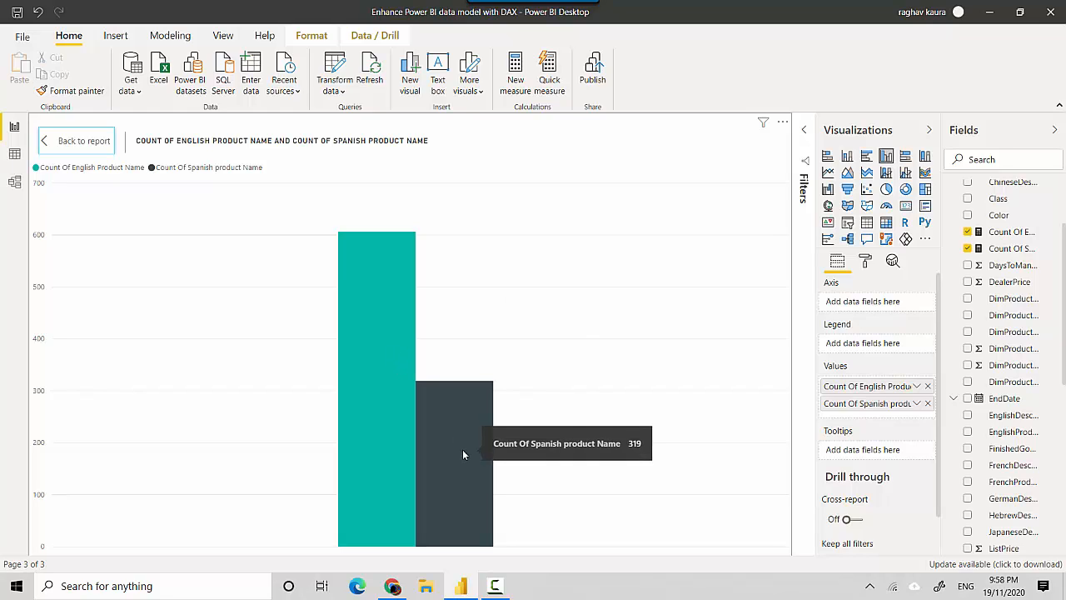